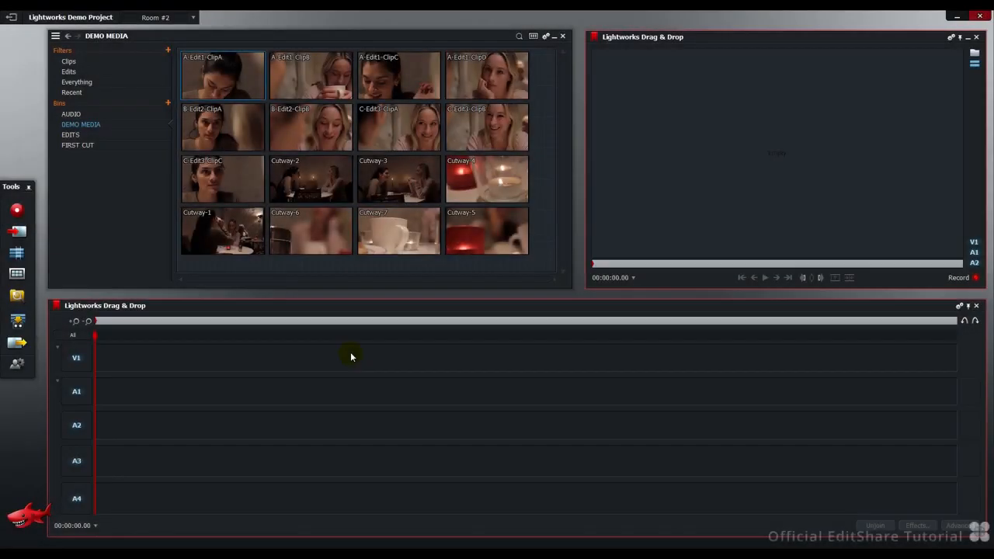
pyautogui.moveTo(310, 128)
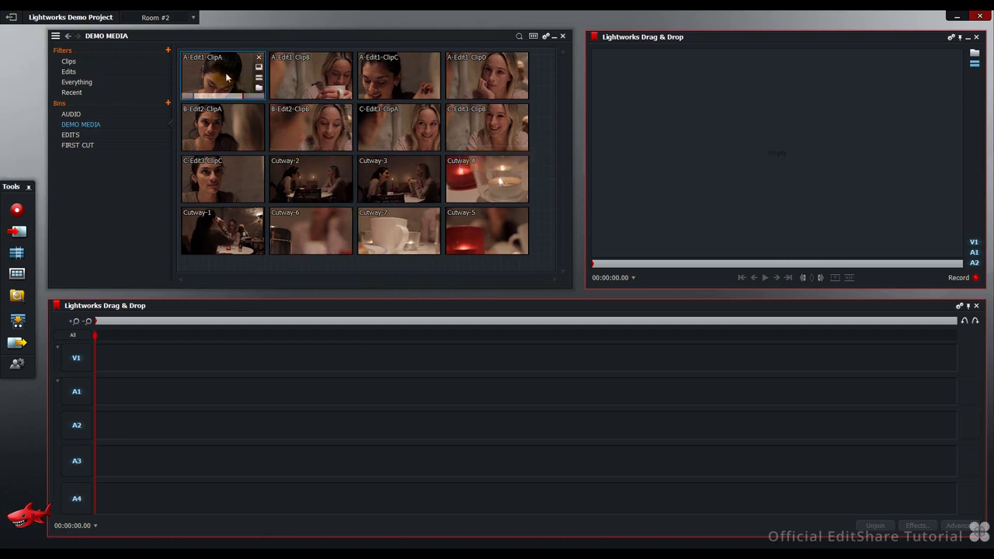
# - Drop A-Edit1-ClipA into the Edit Viewer at the start of the timeline
pyautogui.moveTo(223, 76); pyautogui.dragTo(720, 132)
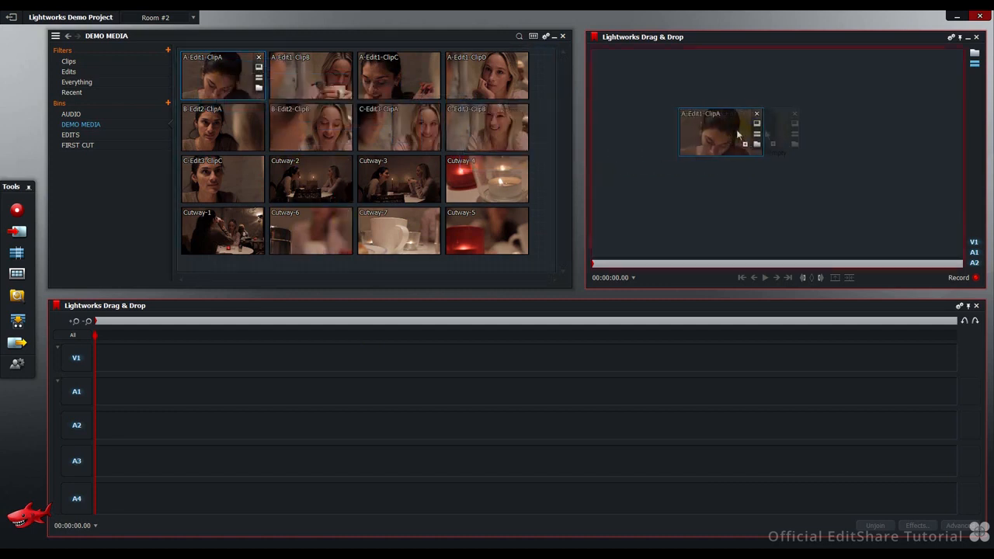
pyautogui.moveTo(720, 133); pyautogui.dragTo(783, 128)
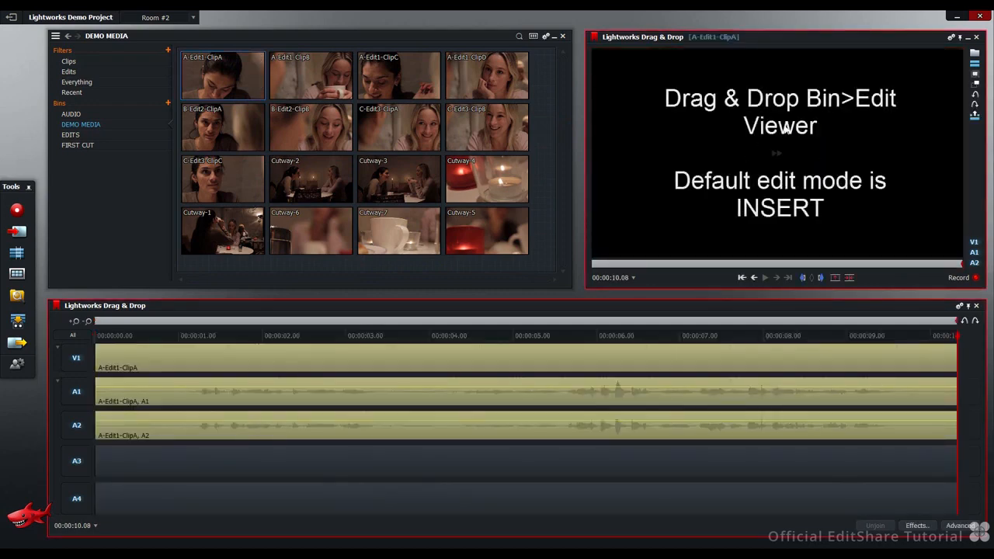
pyautogui.moveTo(408, 423)
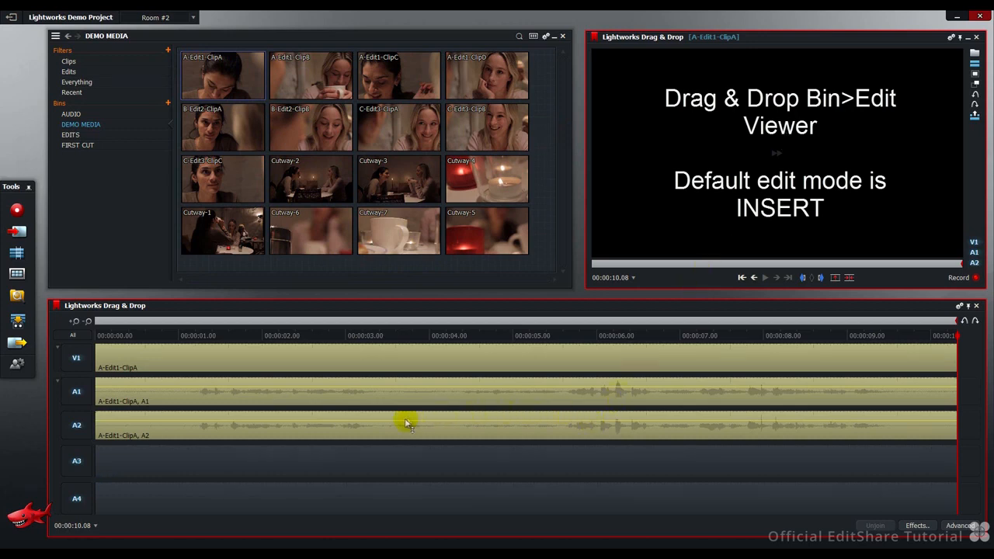
pyautogui.moveTo(917, 365)
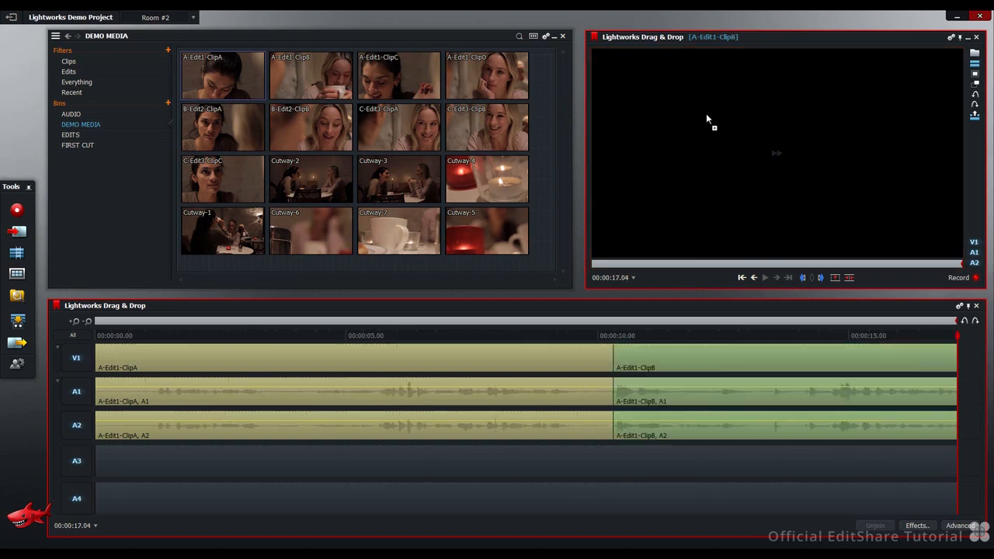
# - Append A-Edit1-ClipC, scrub back through it, then append another bin clip
pyautogui.moveTo(398, 76); pyautogui.dragTo(731, 116)
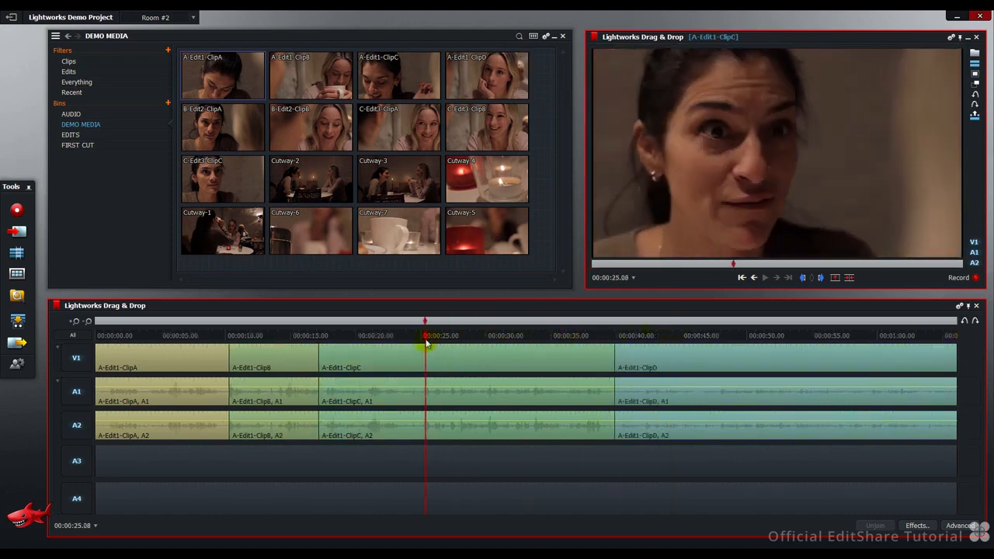
pyautogui.moveTo(425, 321); pyautogui.dragTo(398, 321)
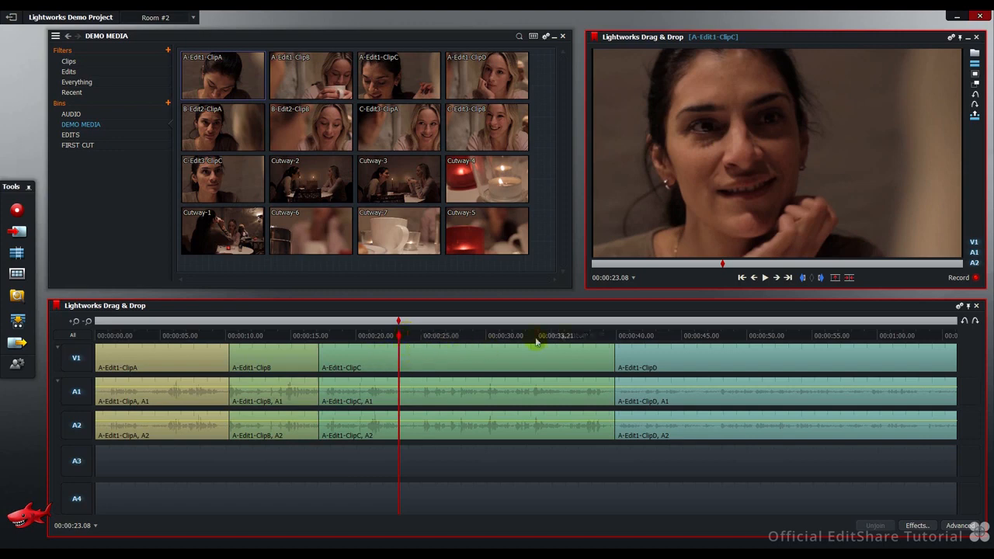
pyautogui.moveTo(593, 335)
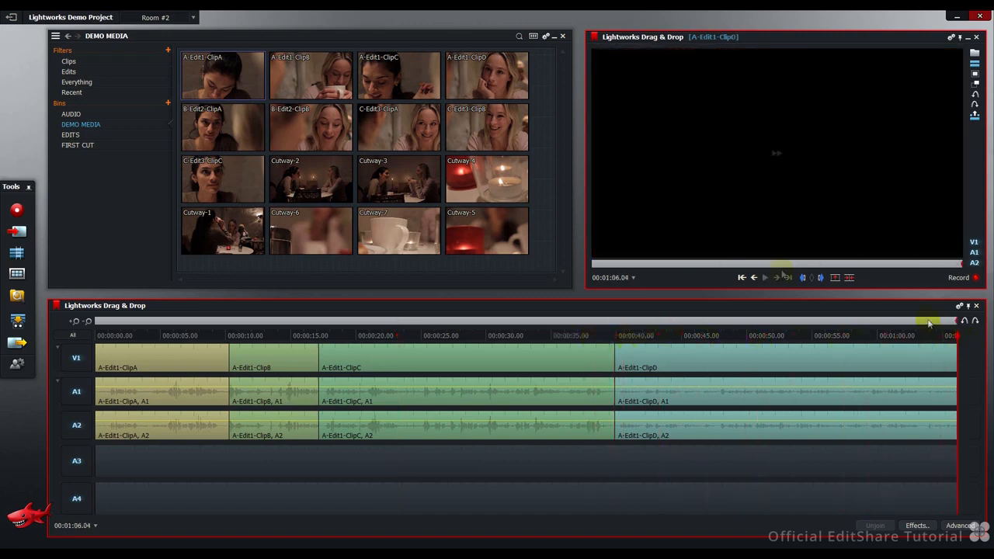
pyautogui.moveTo(222, 128); pyautogui.dragTo(766, 168)
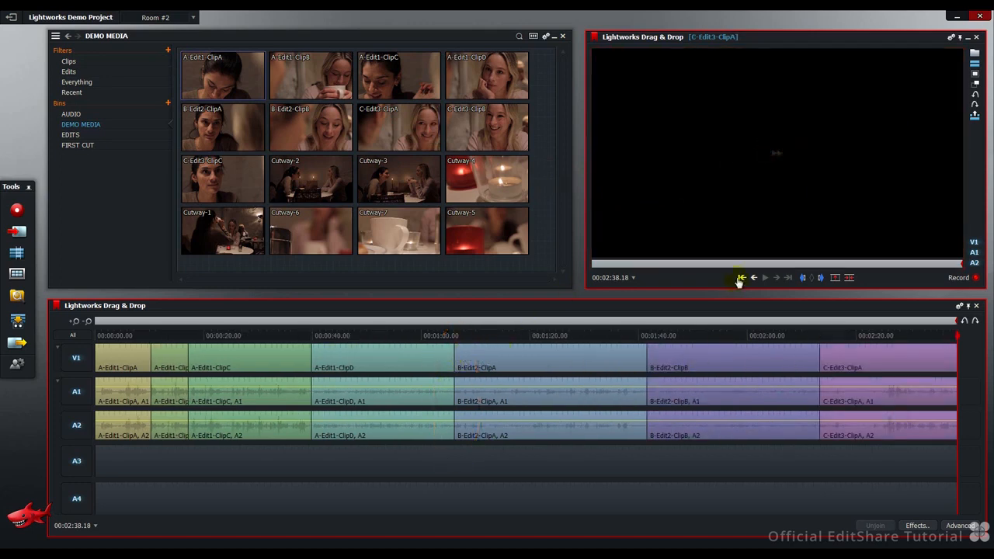
# - Step the playhead back two cuts, then forward to the next cut point
pyautogui.click(742, 277)
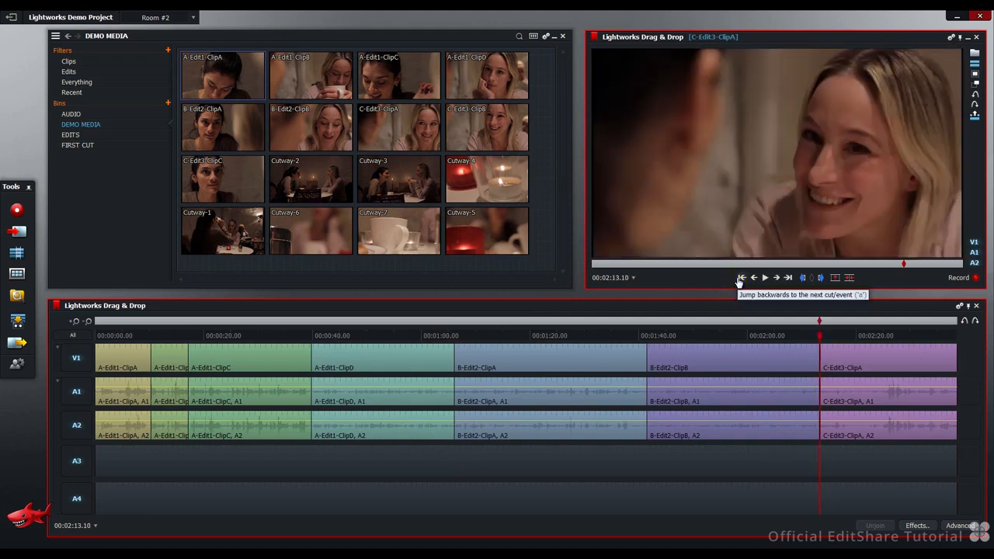
pyautogui.click(742, 277)
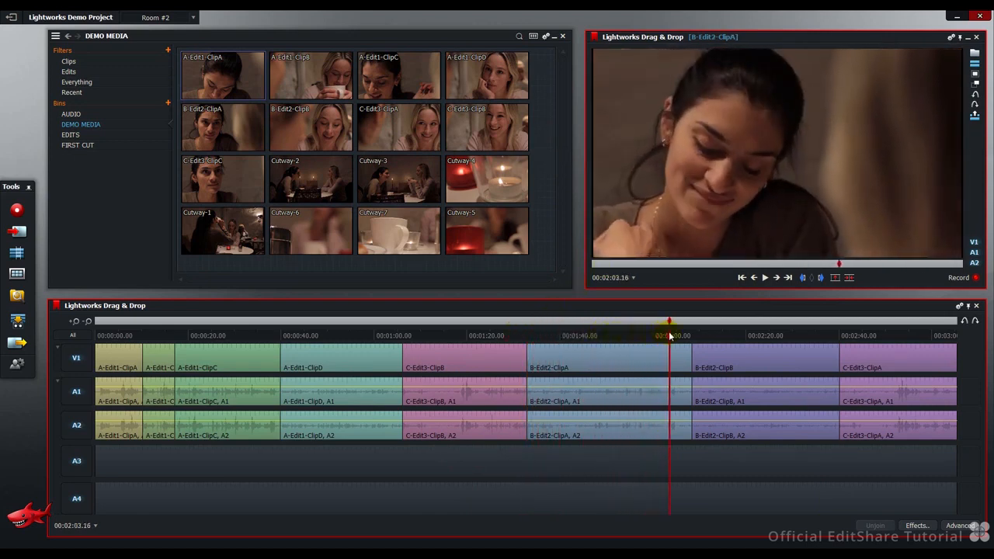
pyautogui.click(787, 278)
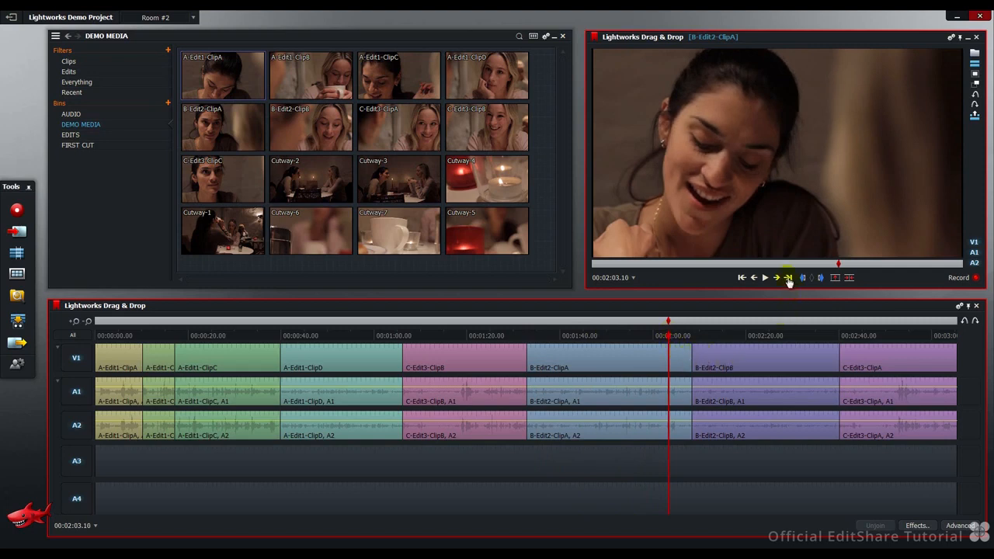
pyautogui.moveTo(788, 278)
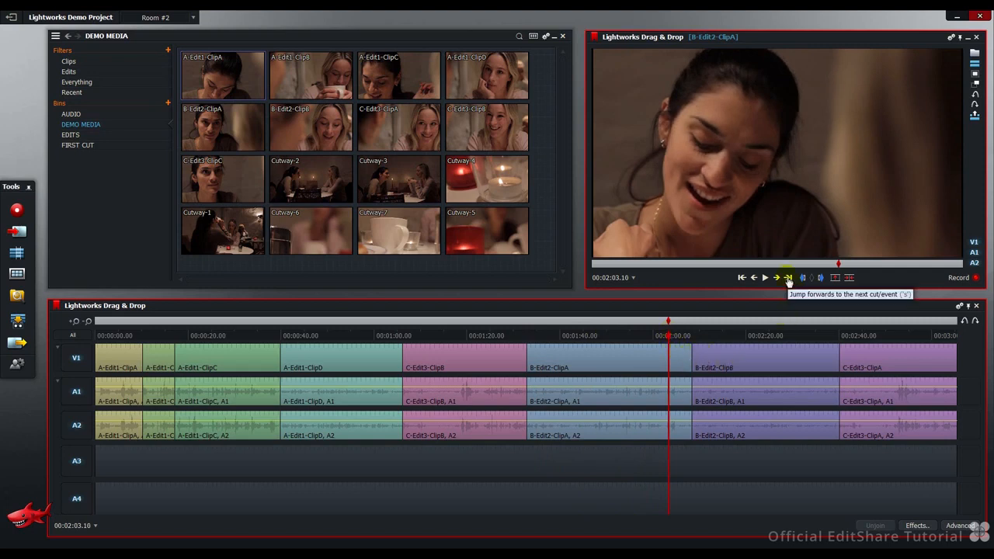
pyautogui.click(788, 278)
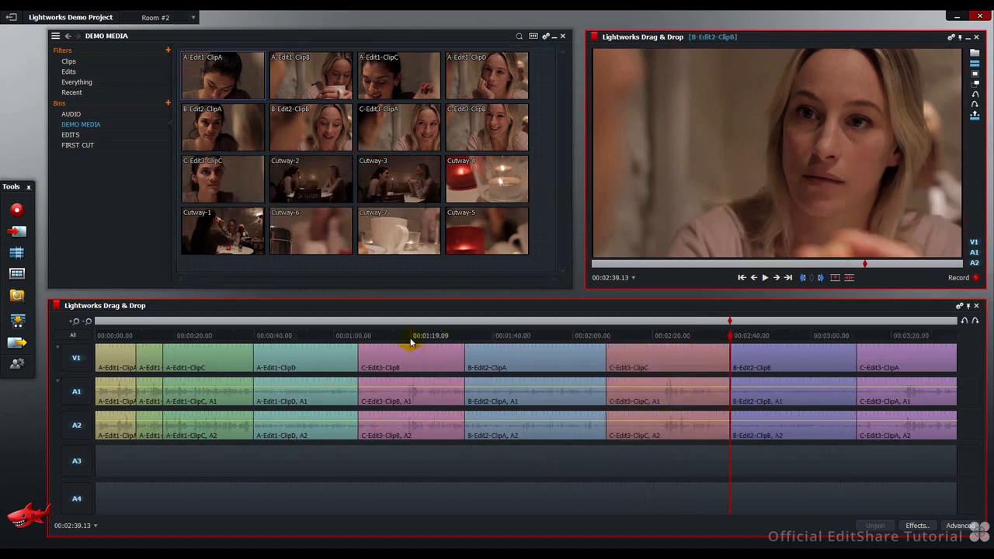
pyautogui.moveTo(610, 179)
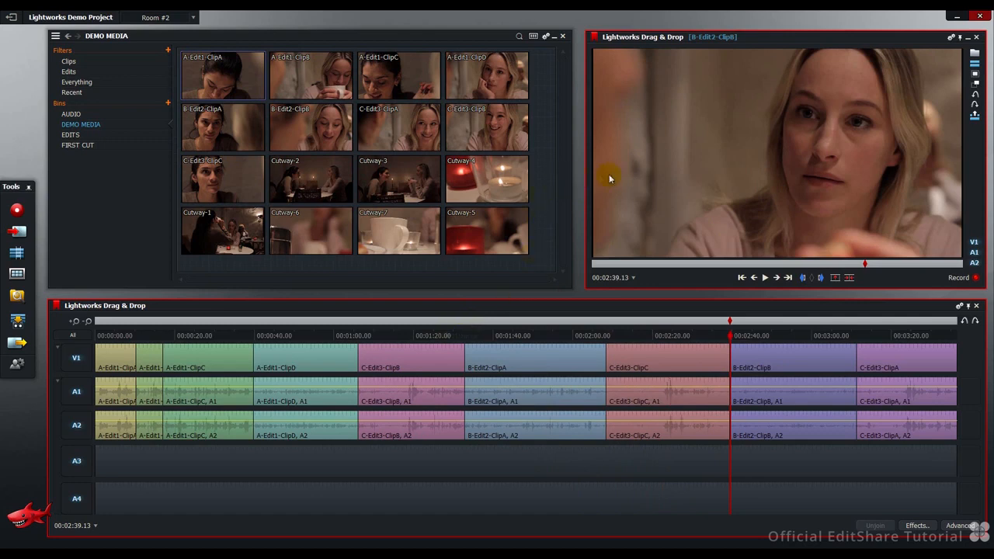
pyautogui.moveTo(652, 199)
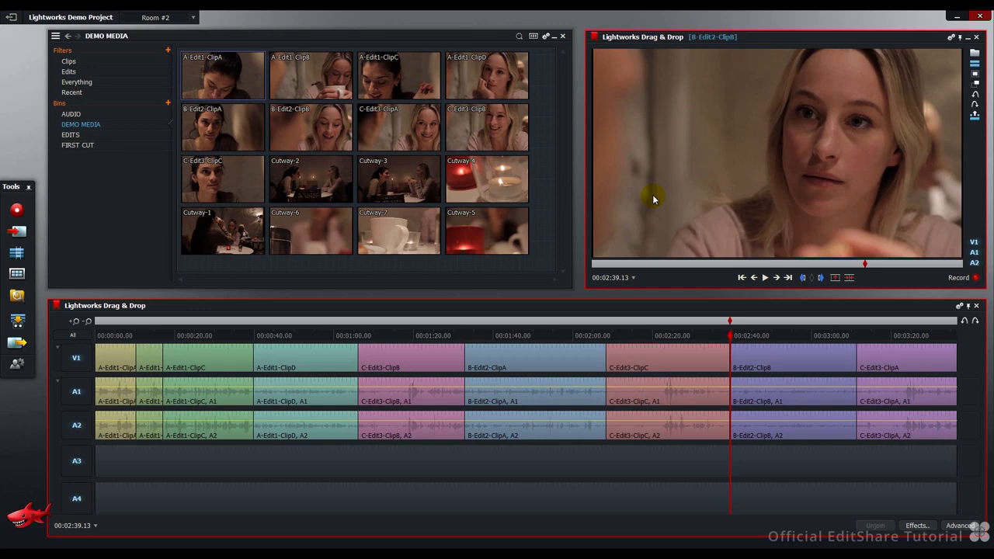
pyautogui.moveTo(742, 277)
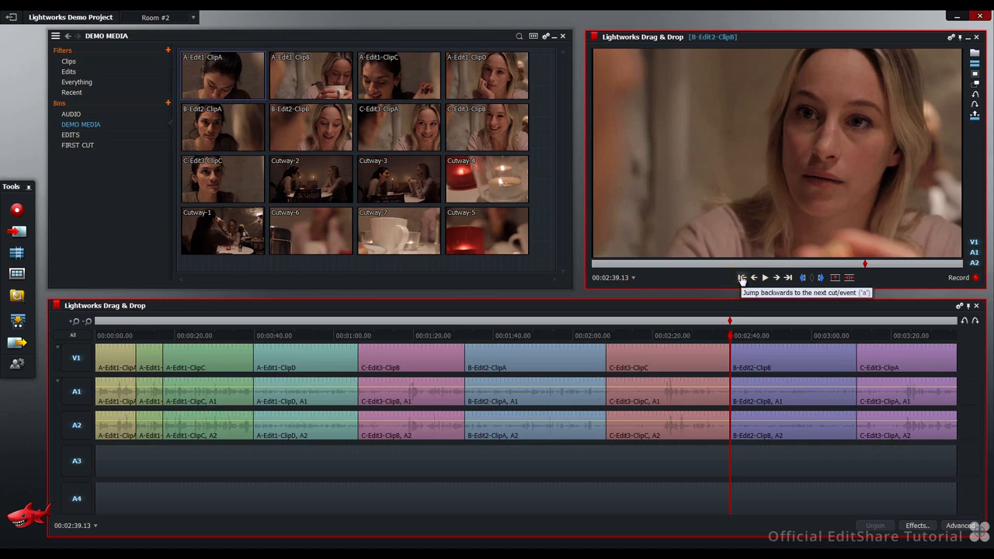
# - Jump back two cuts to park at A-Edit1-ClipD, about 39 seconds in
pyautogui.click(741, 278)
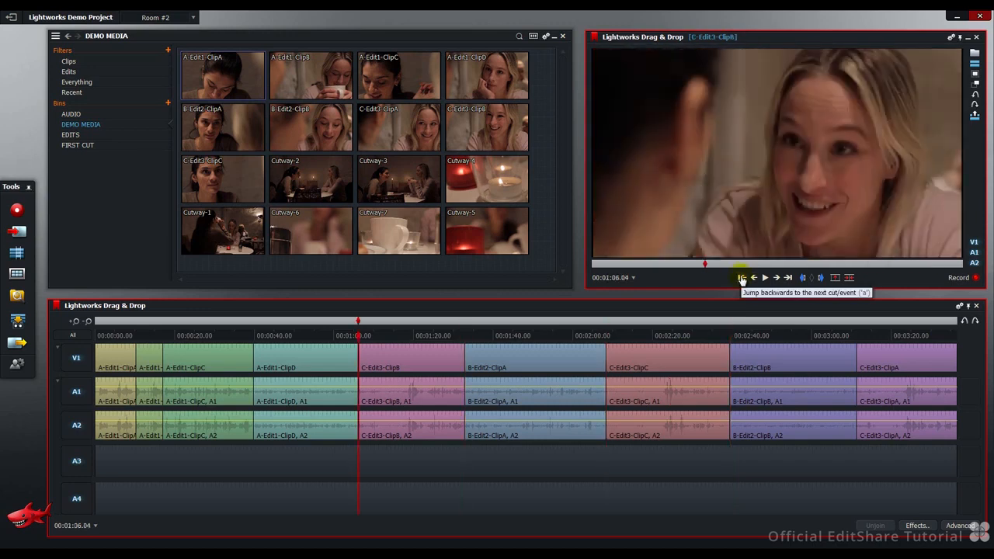
pyautogui.click(741, 277)
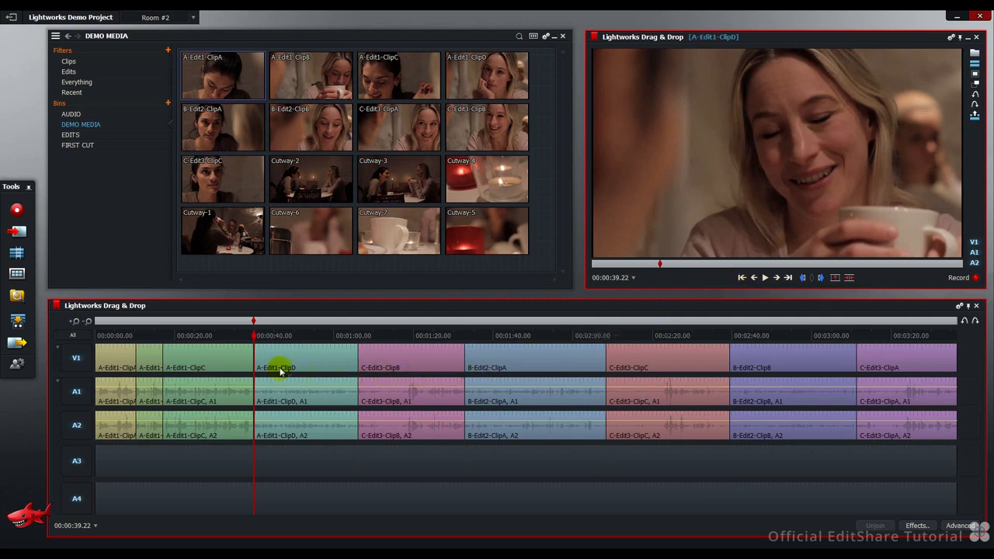
pyautogui.moveTo(357, 365)
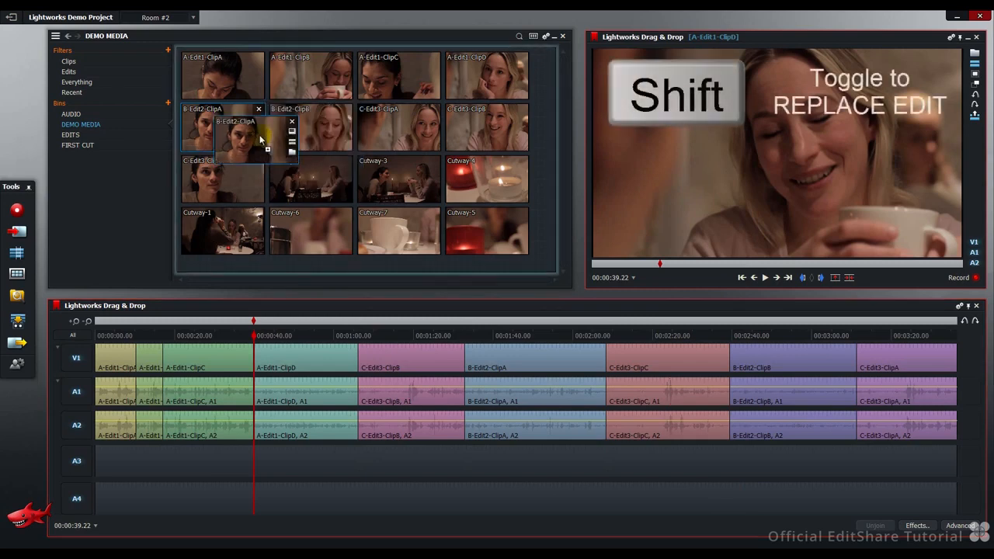
# - Shift-drag B-Edit2-ClipA over A-Edit1-ClipD, then B-Edit2-ClipB over the next shot
pyautogui.moveTo(245, 136); pyautogui.dragTo(700, 179)
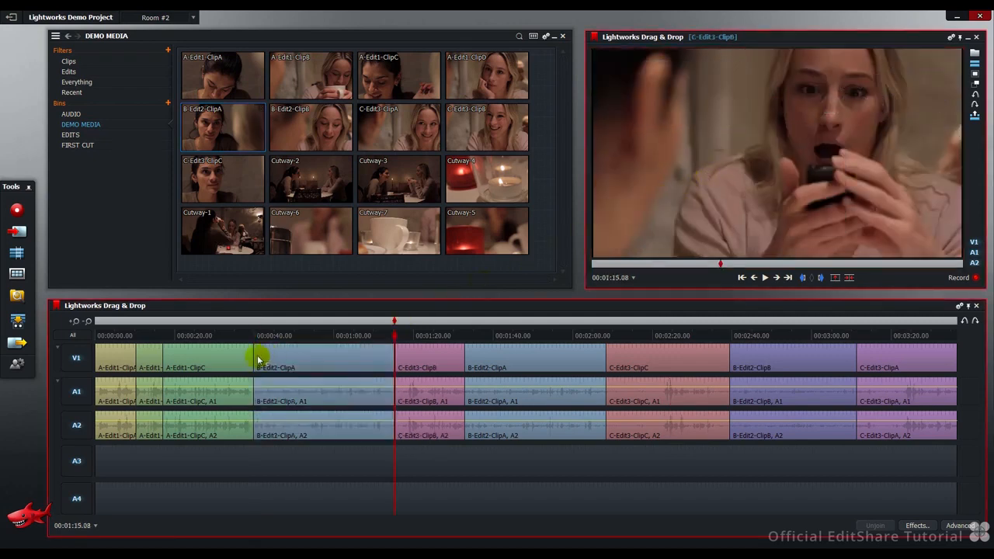
pyautogui.moveTo(261, 360)
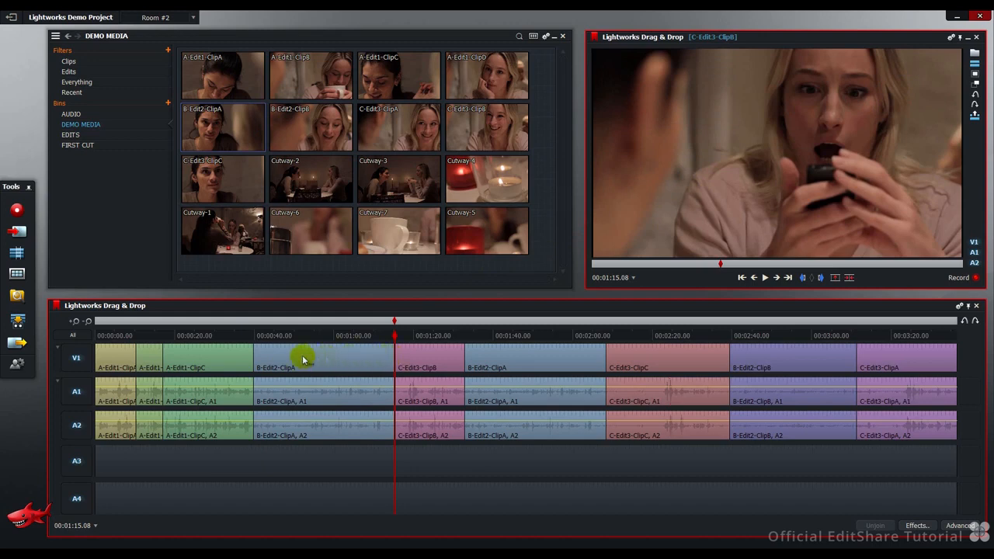
pyautogui.moveTo(318, 313)
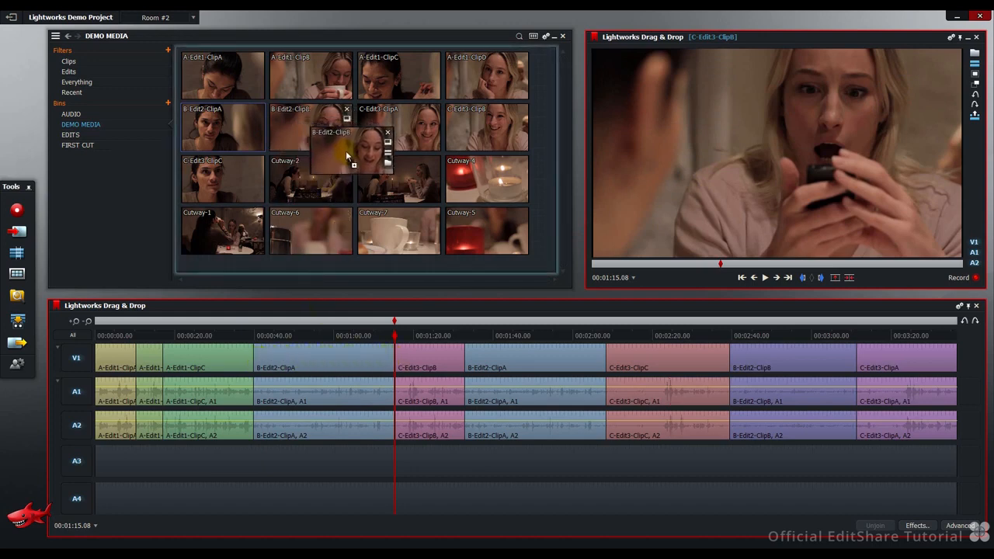
pyautogui.moveTo(349, 147); pyautogui.dragTo(614, 186)
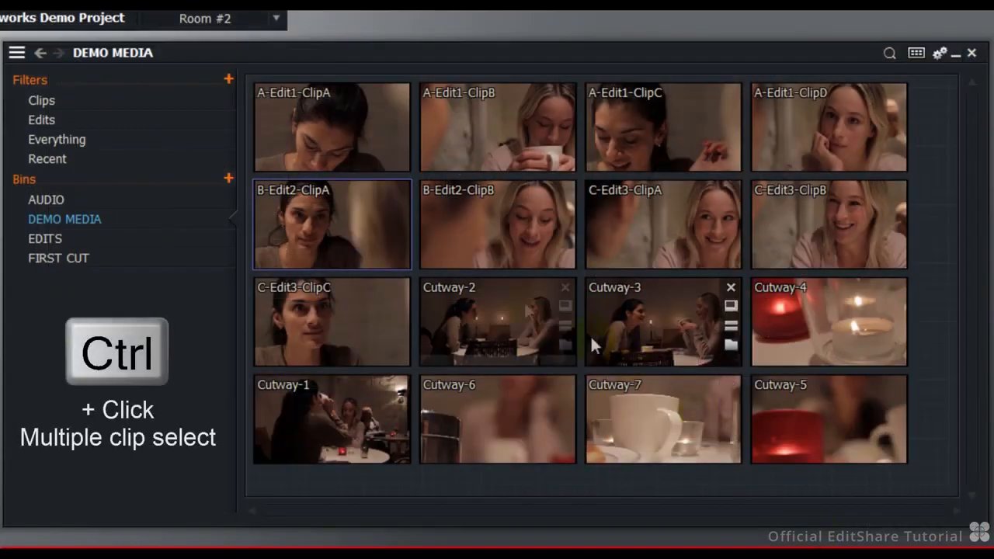
pyautogui.moveTo(365, 235)
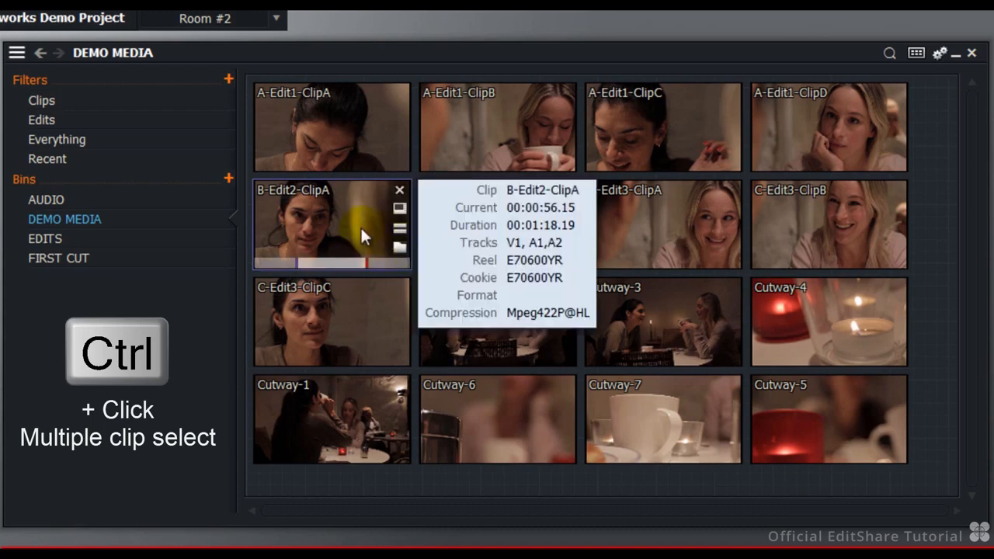
# - Select B-Edit2-ClipA and add B-Edit2-ClipB to the bin selection
pyautogui.click(497, 224)
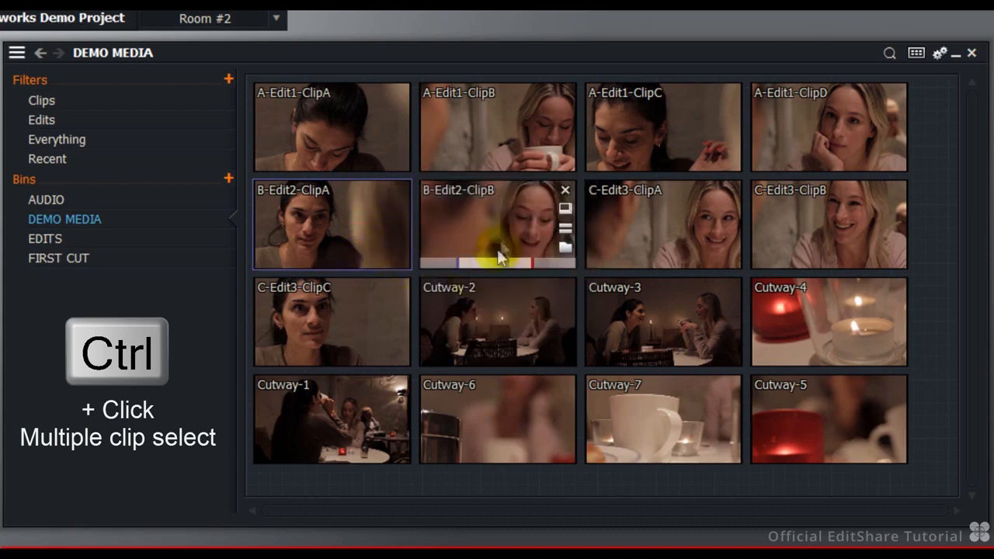
pyautogui.click(663, 224)
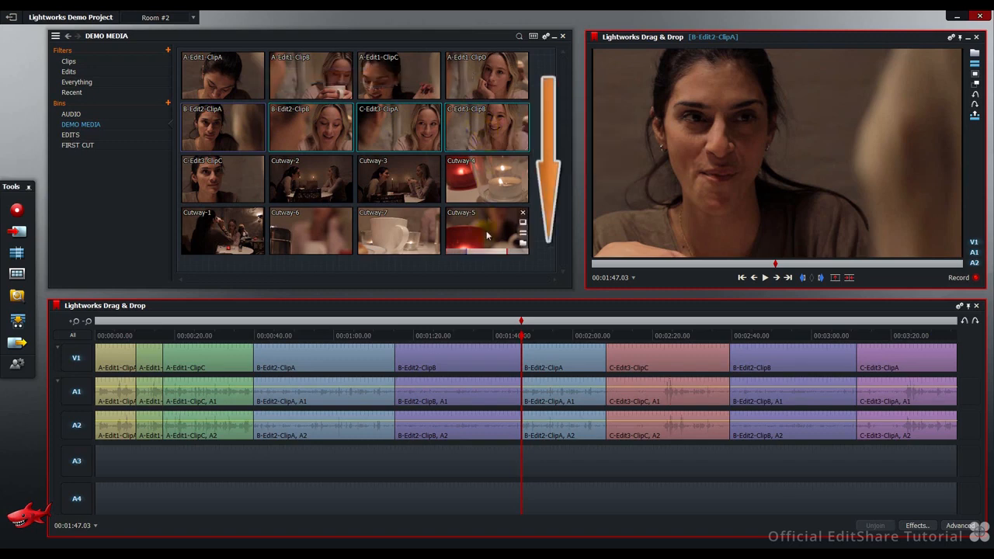
pyautogui.moveTo(487, 231)
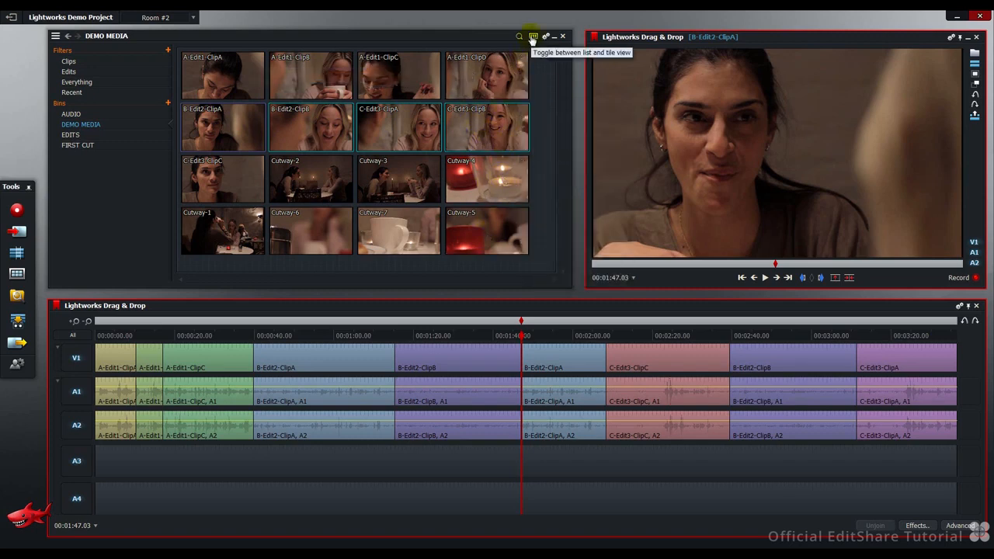
# - Switch the DEMO MEDIA bin to detailed list view
pyautogui.click(533, 36)
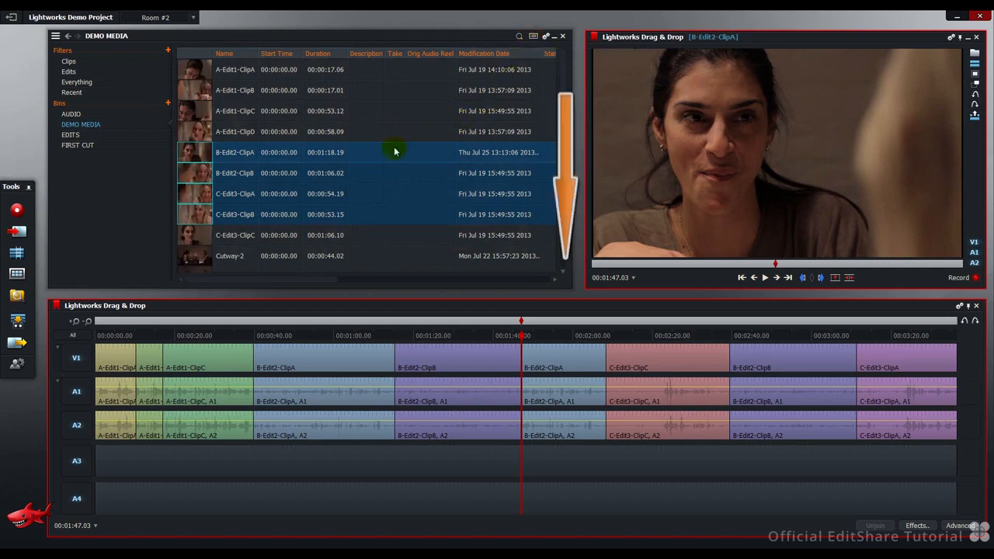
pyautogui.moveTo(400, 211)
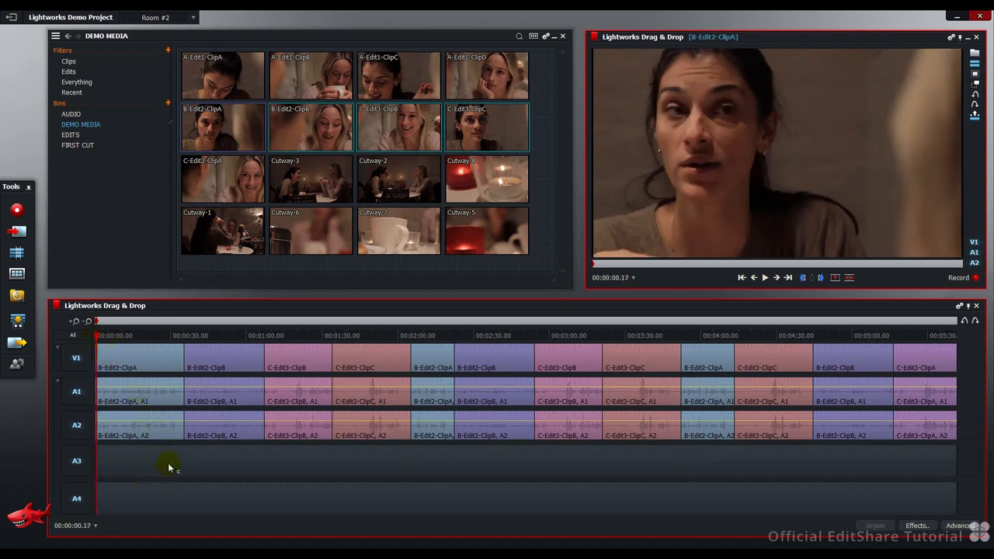
# - Open the AUDIO bin holding Ambient 48KHz WAV
pyautogui.click(70, 114)
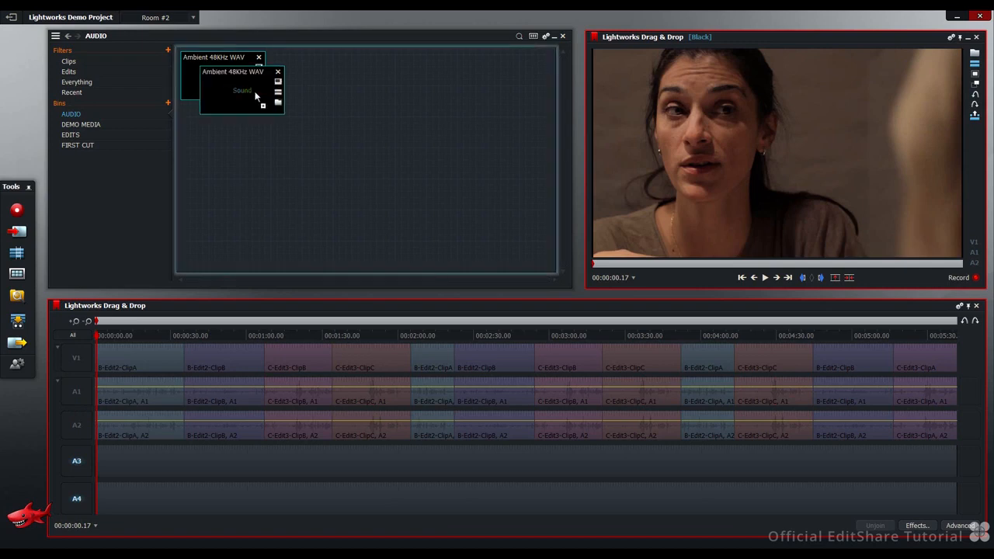
# - Edit Ambient 48KHz WAV onto A3 and A4, then reactivate all tracks
pyautogui.moveTo(233, 89); pyautogui.dragTo(681, 130)
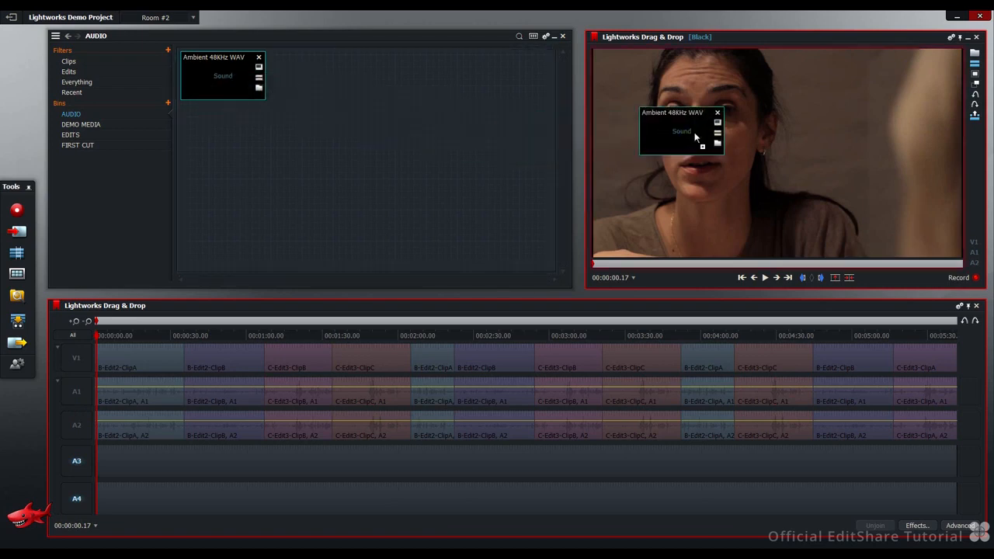
pyautogui.moveTo(682, 130); pyautogui.dragTo(287, 466)
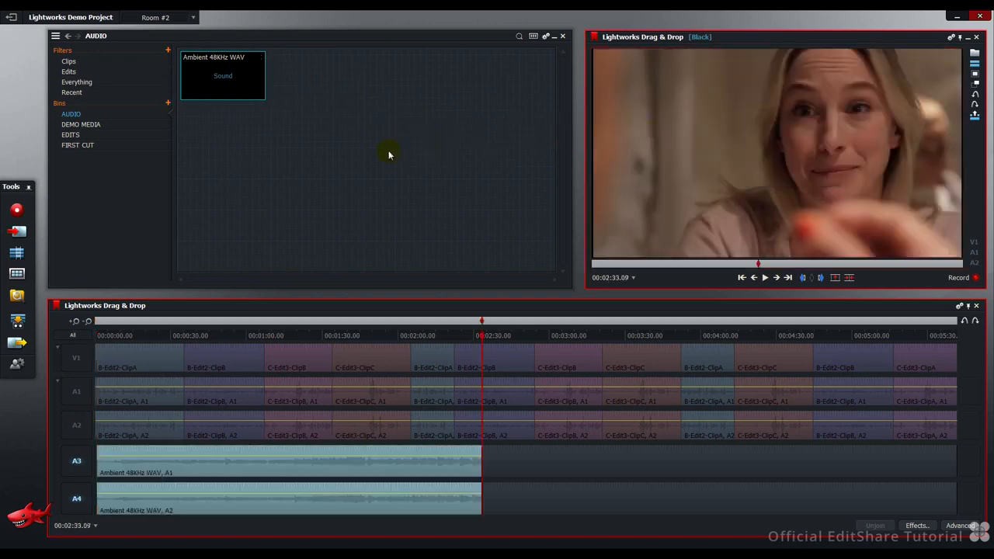
pyautogui.moveTo(85, 336)
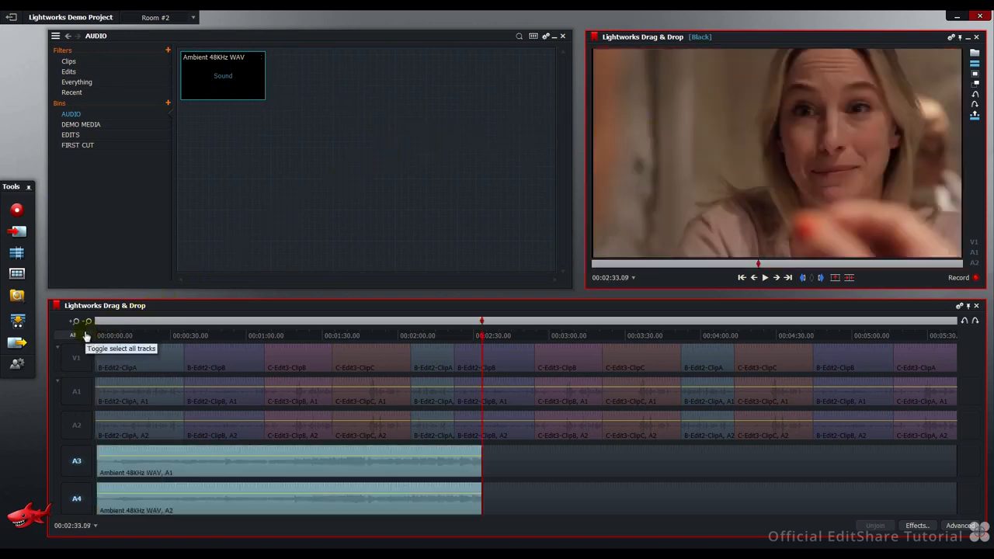
pyautogui.click(72, 335)
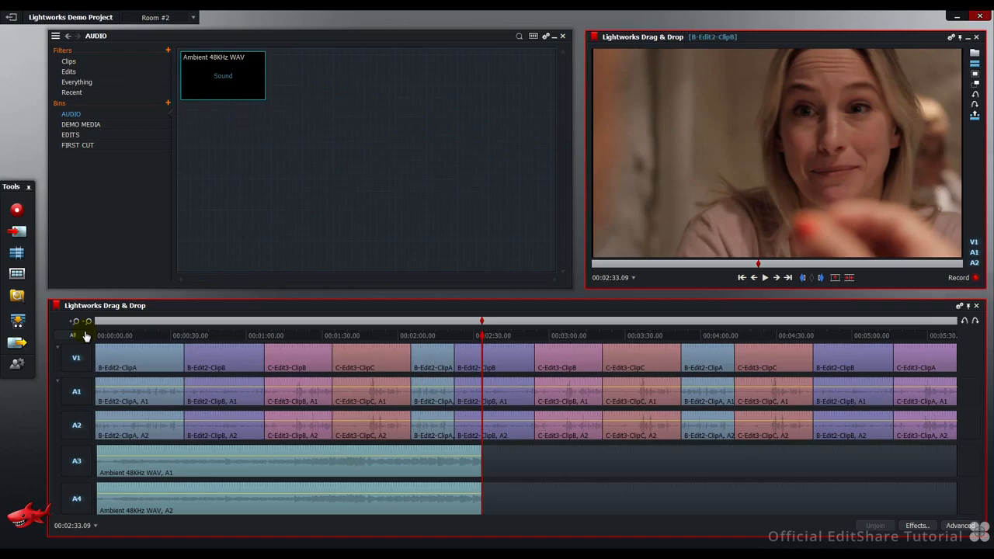